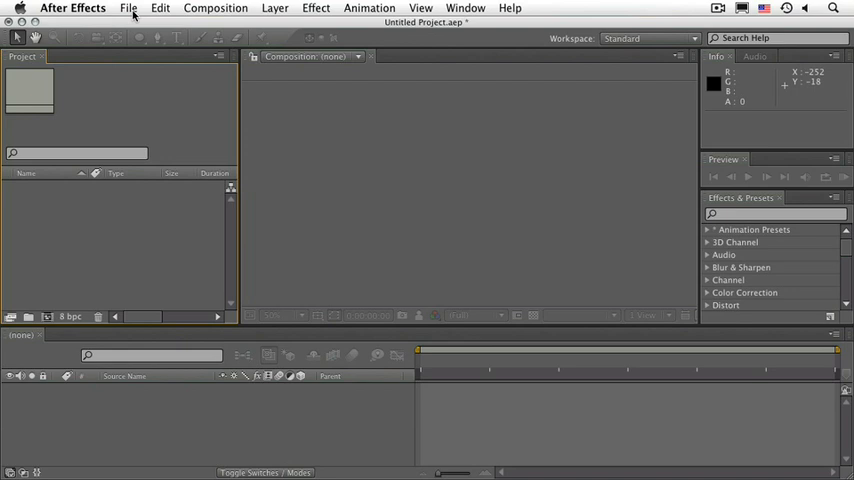
mouse_move(58, 308)
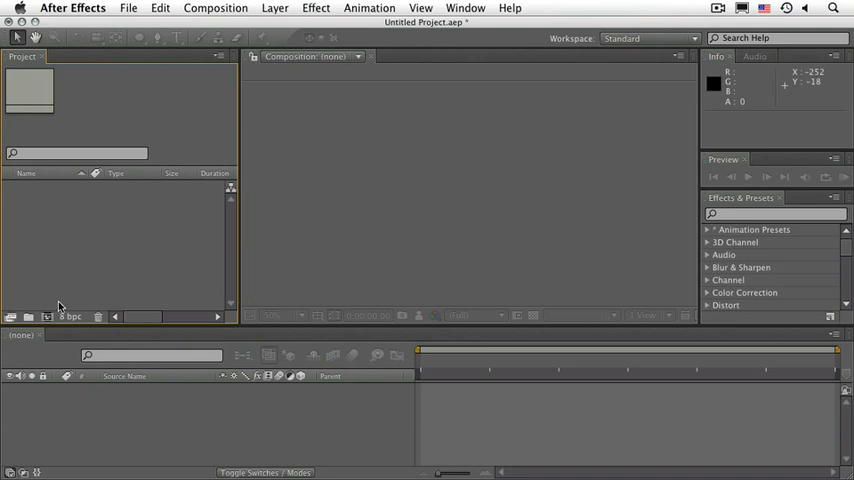
mouse_move(48, 318)
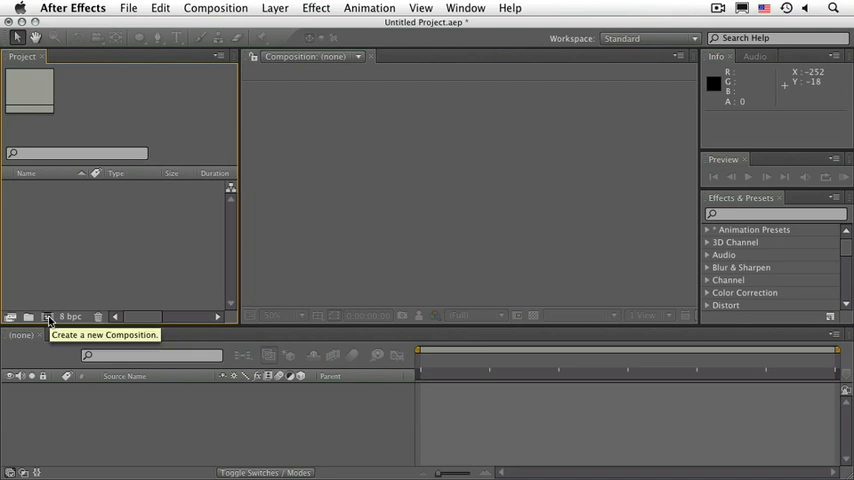
Create Comp 1 with the NTSC DV preset, 720 x 480 at 29.97 fps.
left_click(48, 316)
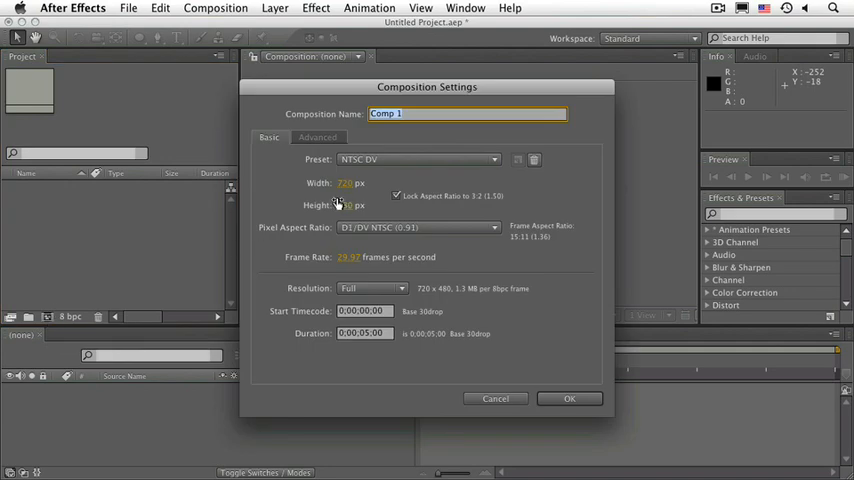
mouse_move(340, 372)
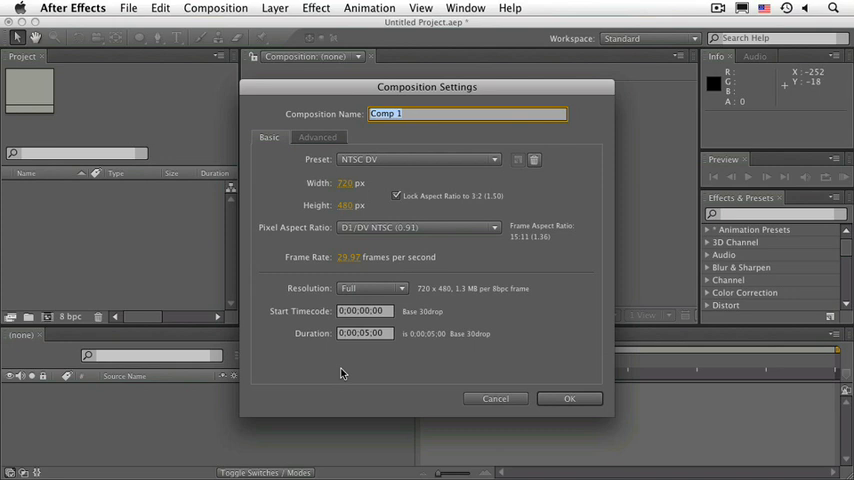
mouse_move(560, 376)
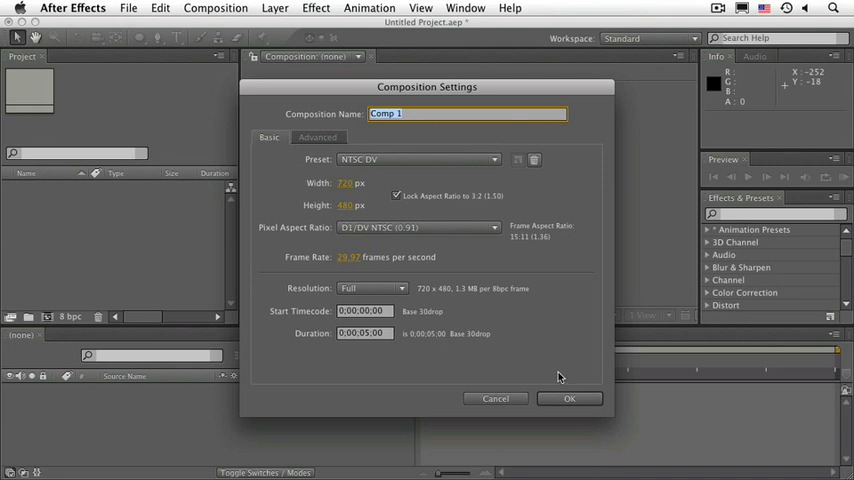
left_click(568, 398)
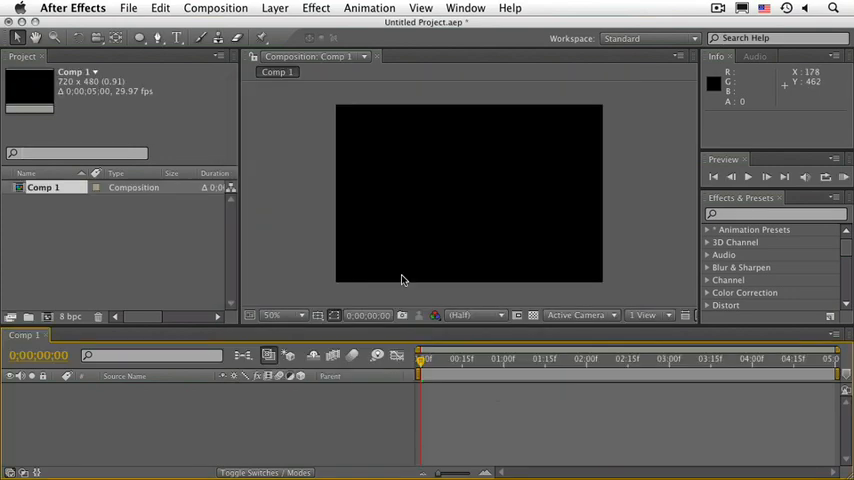
mouse_move(140, 36)
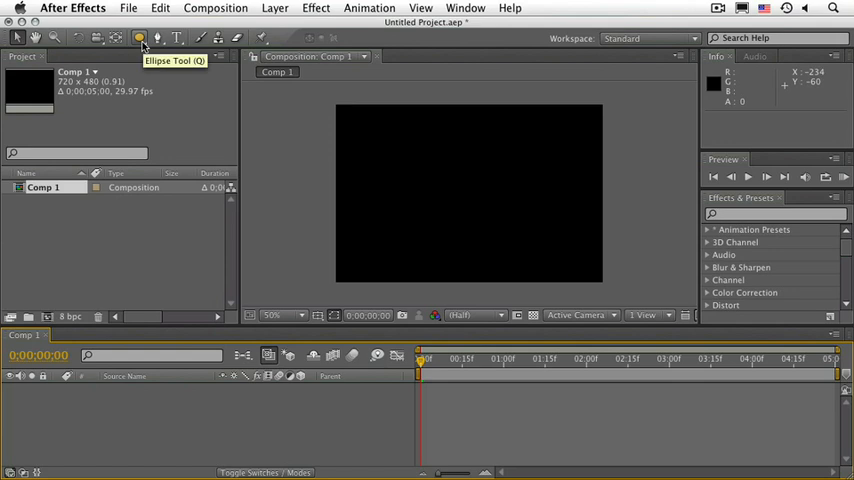
Draw a cyan circle shape layer just above the composition's centre.
left_click(140, 36)
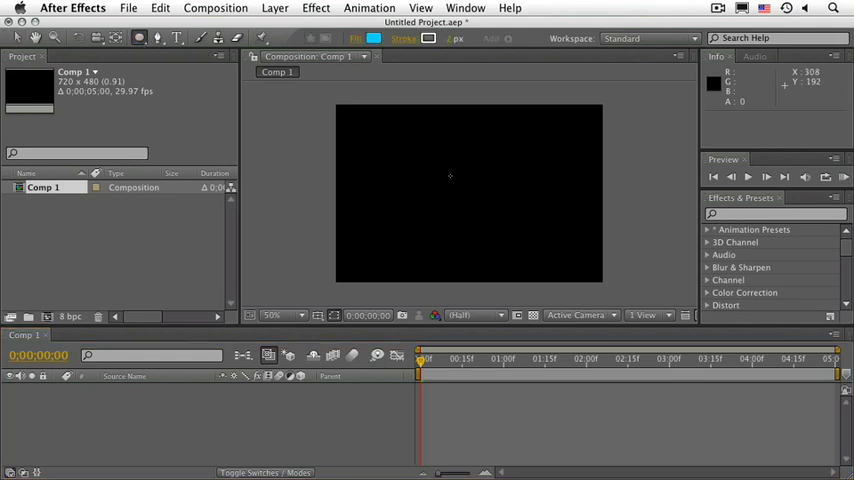
left_click_drag(466, 182, 492, 208)
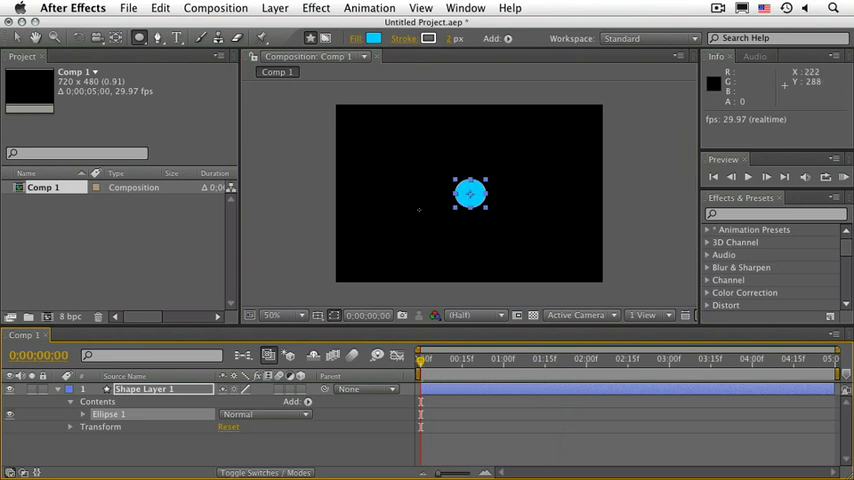
Show the Motion Sketch panel from the Window menu.
left_click(464, 8)
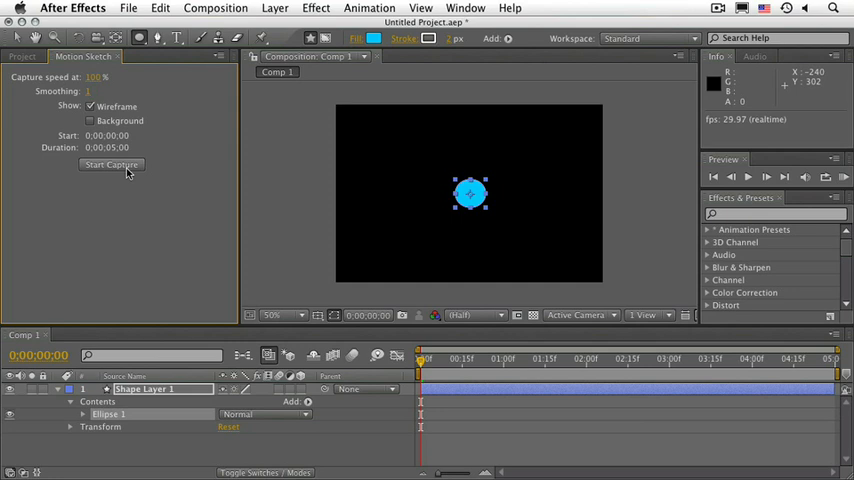
Record a hand-drawn wavy motion path for the circle and reveal its Position keyframes.
left_click(110, 164)
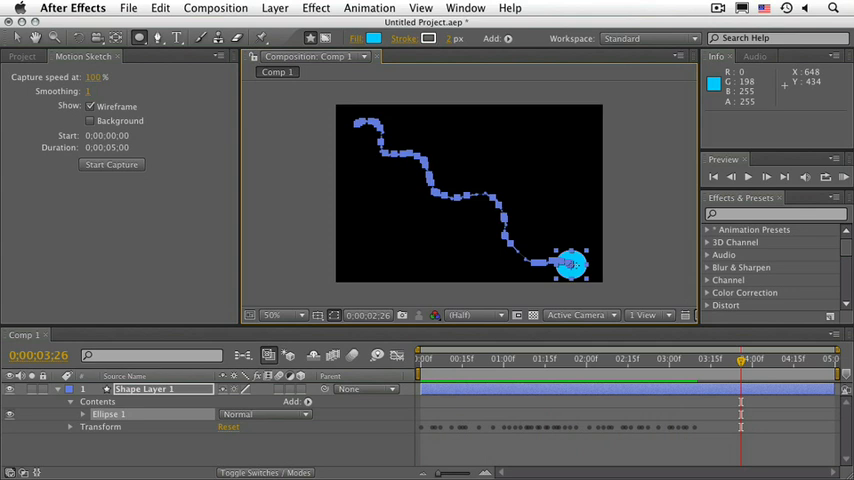
left_click(144, 388)
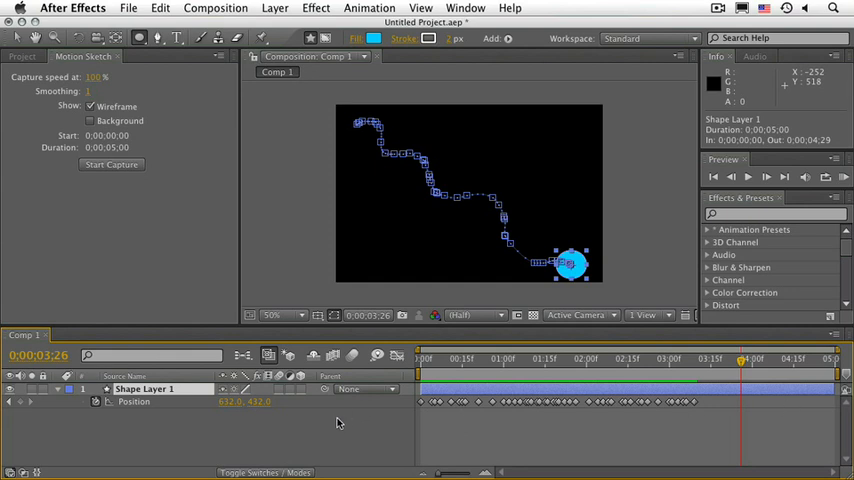
mouse_move(200, 210)
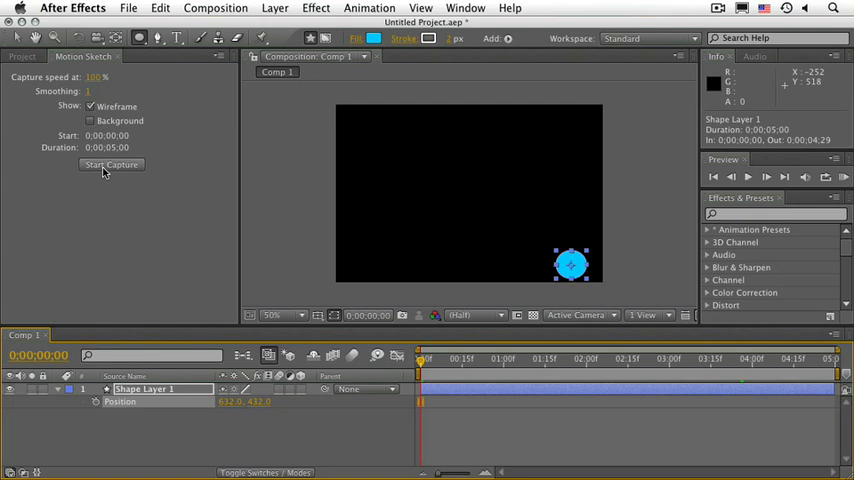
Toggle Motion Sketch's Wireframe and Background options between captures, then sketch a new path.
left_click(112, 164)
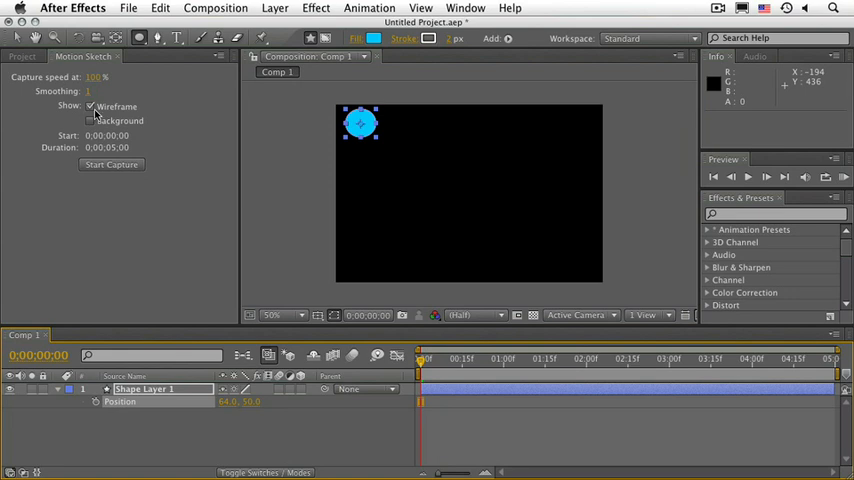
left_click(90, 106)
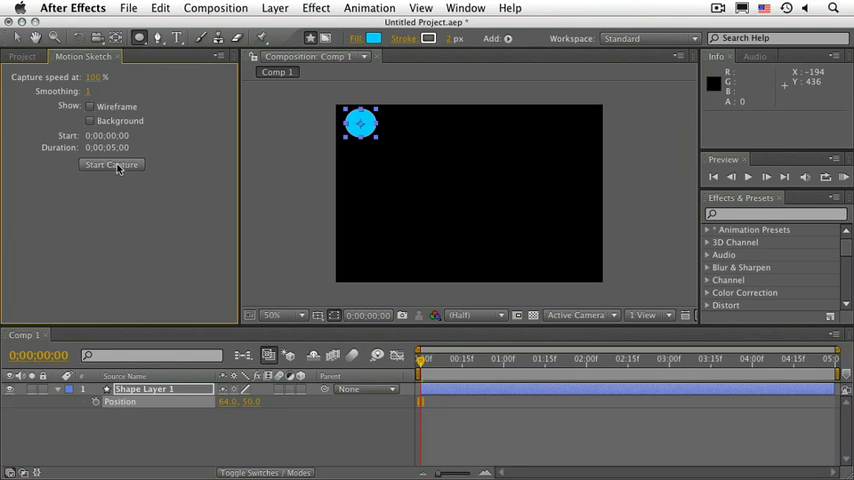
left_click(112, 164)
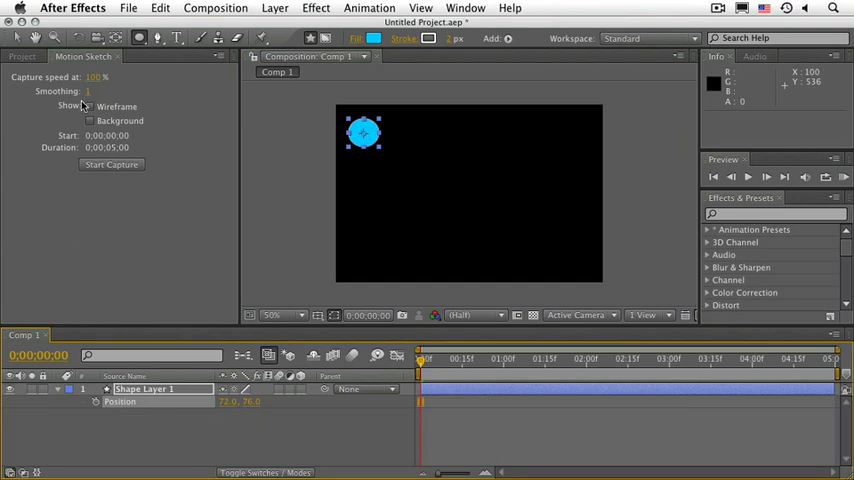
left_click(90, 106)
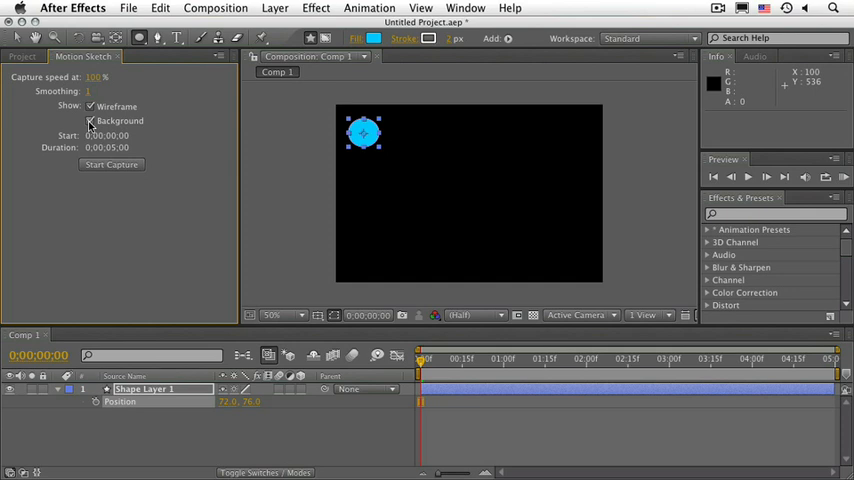
left_click(90, 120)
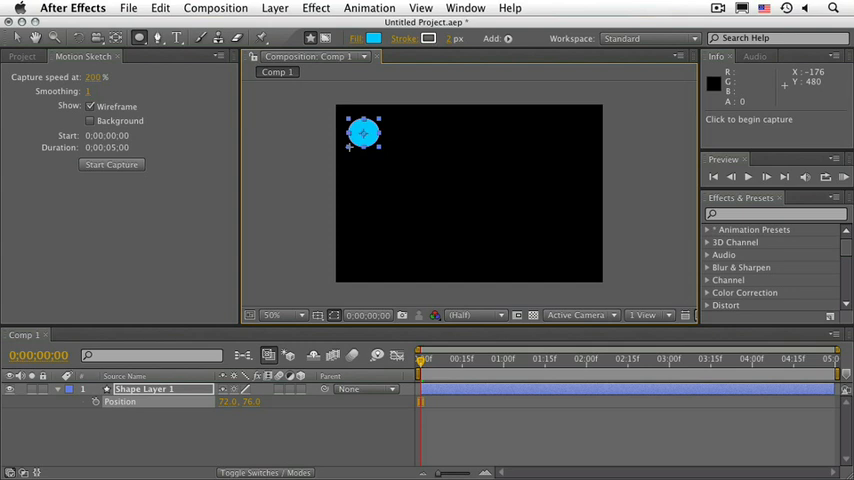
left_click_drag(364, 132, 430, 180)
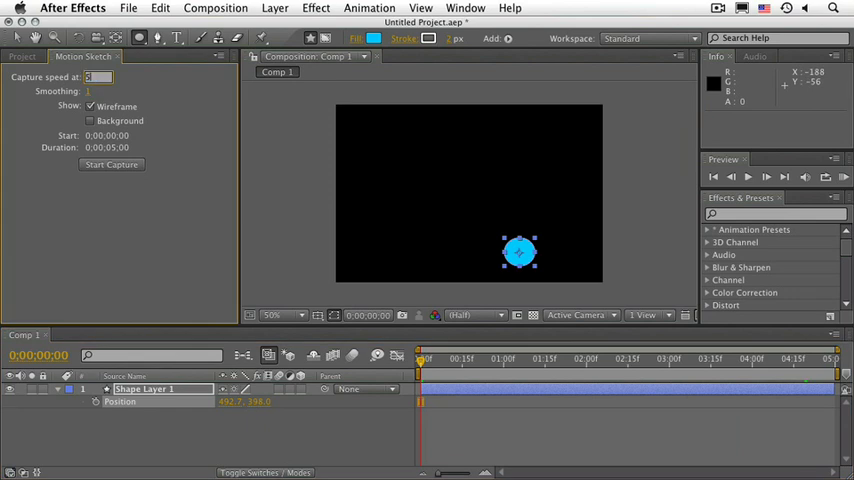
Start a capture and move the circle to the composition's lower-right corner.
left_click(112, 164)
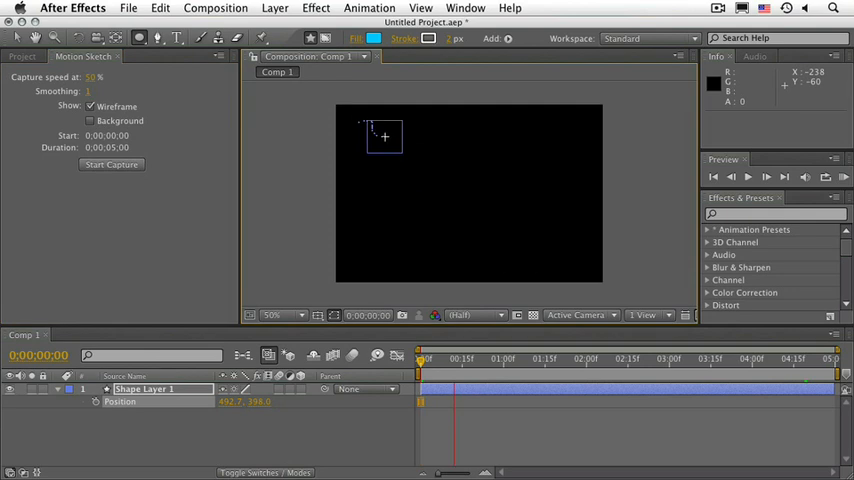
left_click_drag(384, 136, 524, 228)
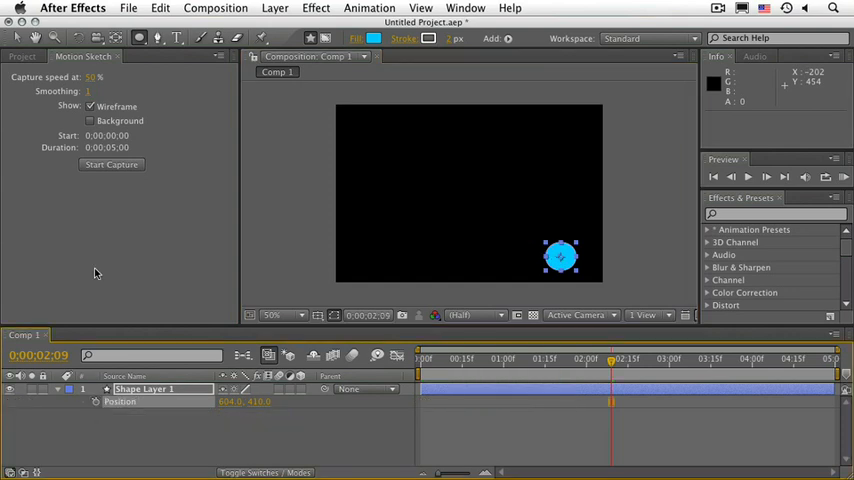
mouse_move(80, 108)
type("100")
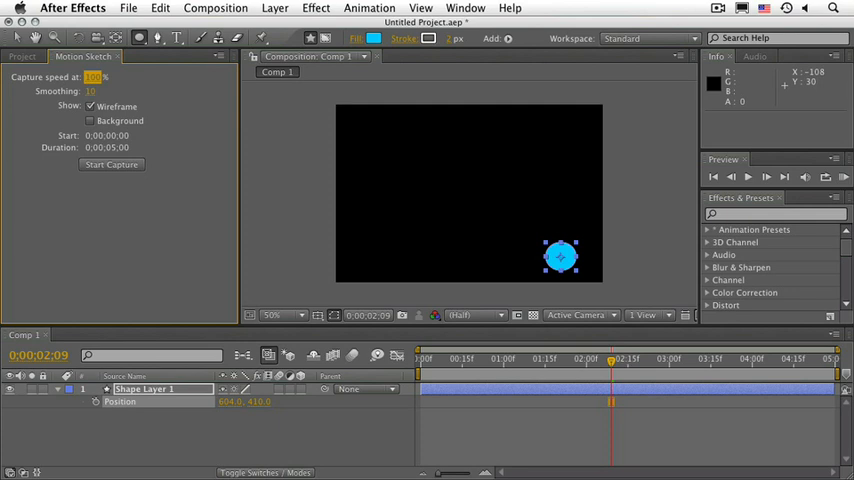
Start capturing a new hand-drawn motion path for the circle.
left_click(420, 356)
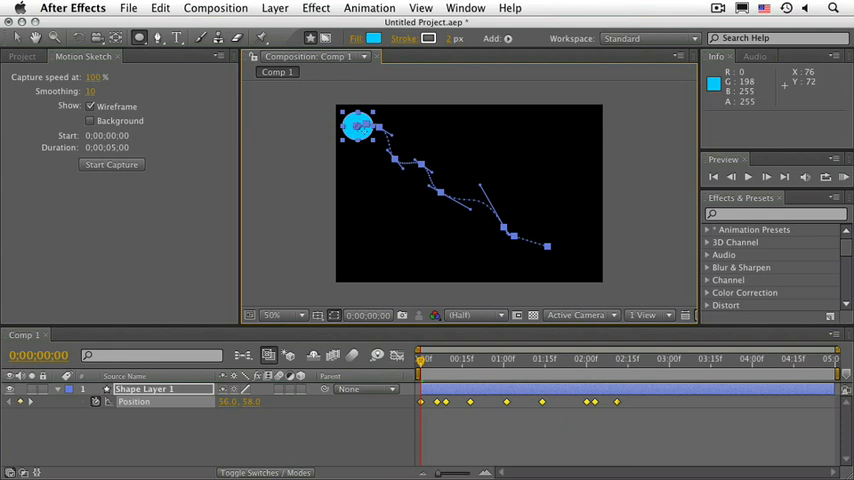
mouse_move(394, 196)
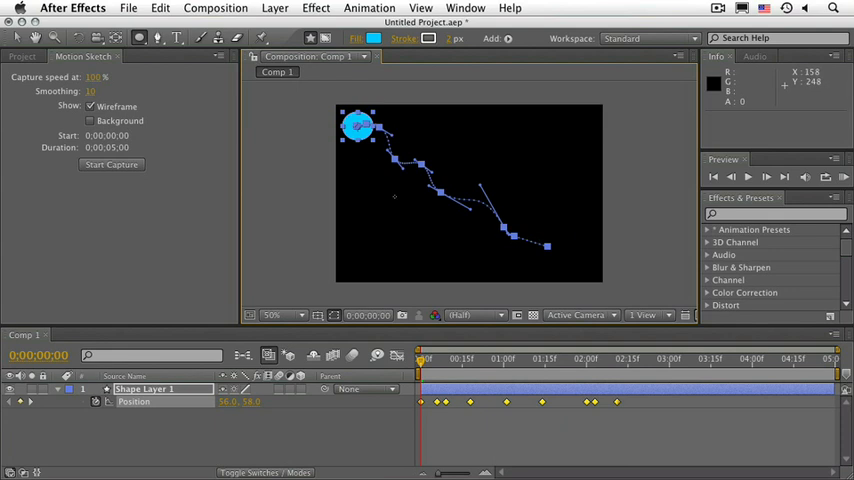
mouse_move(34, 36)
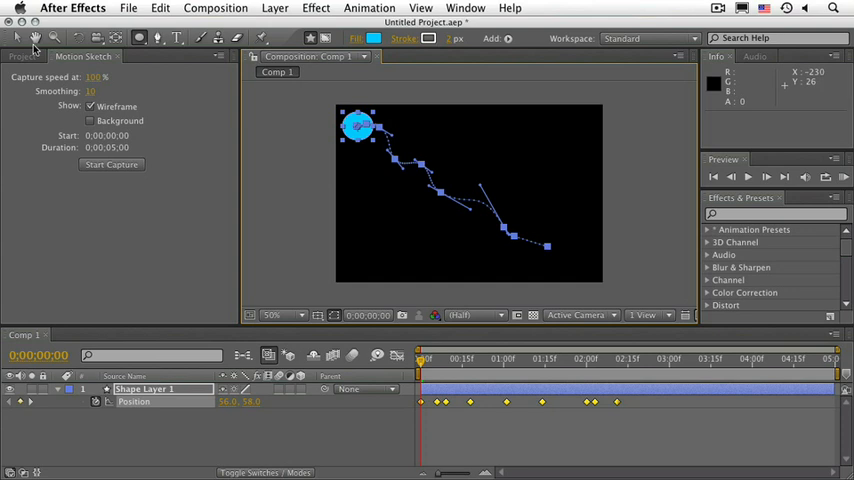
mouse_move(458, 170)
type("1")
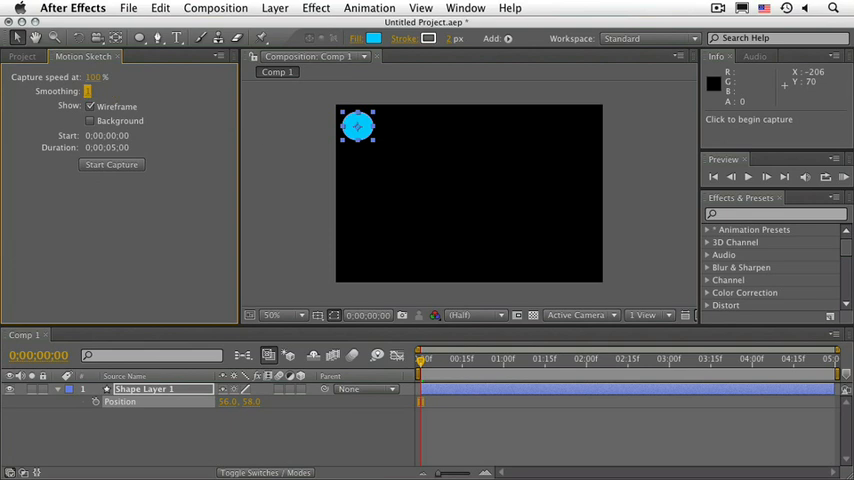
mouse_move(432, 196)
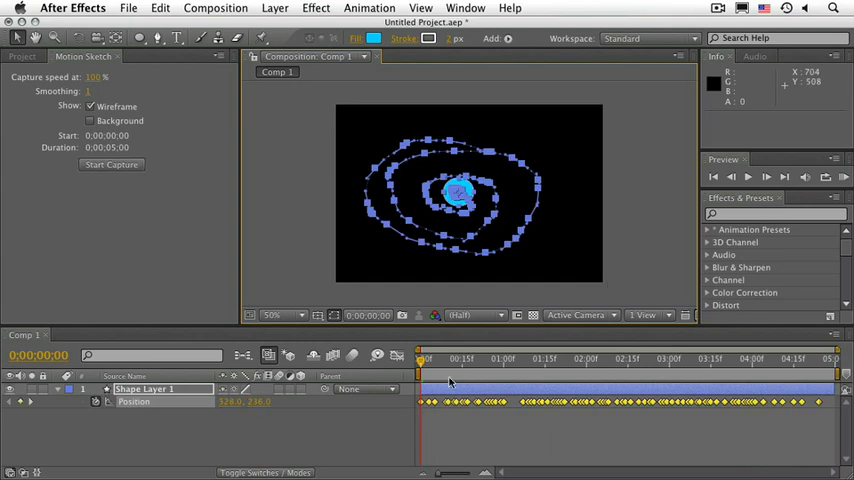
mouse_move(360, 430)
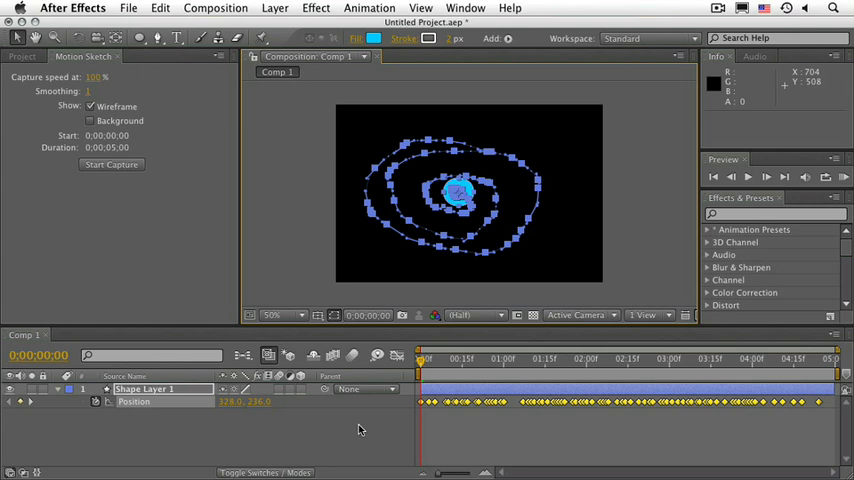
mouse_move(344, 148)
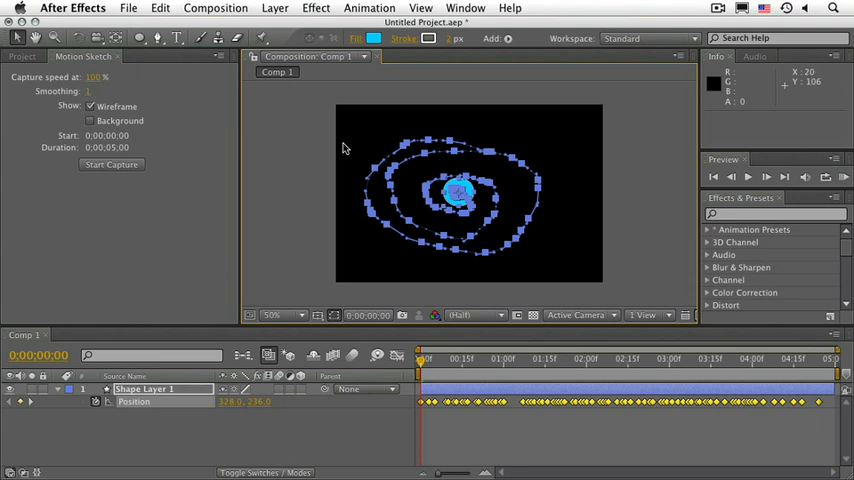
mouse_move(452, 34)
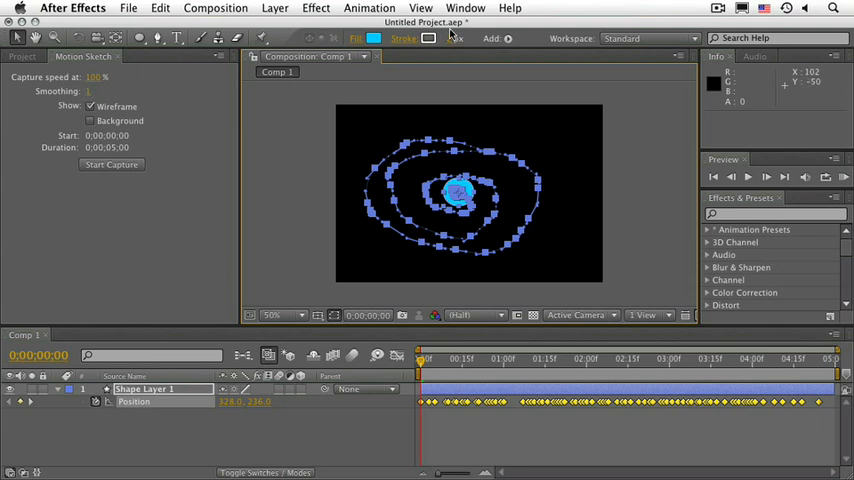
Smooth the spiral path's selected Position keyframes with the Smoother panel.
left_click(466, 8)
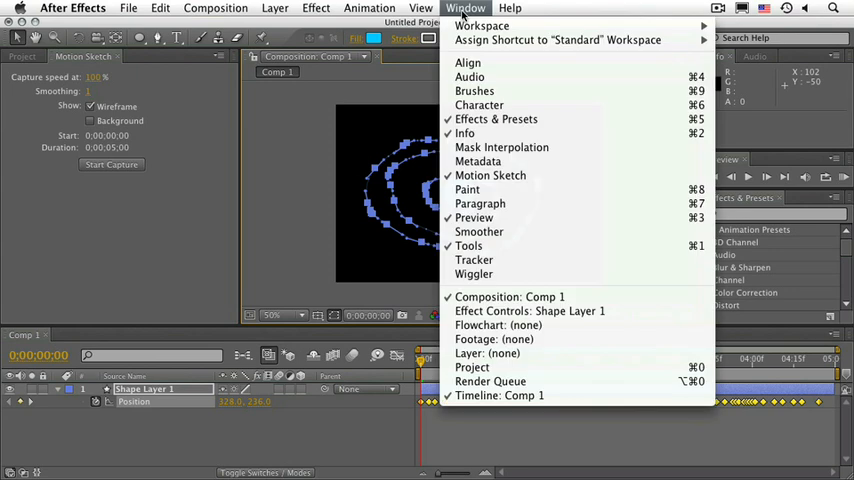
mouse_move(480, 232)
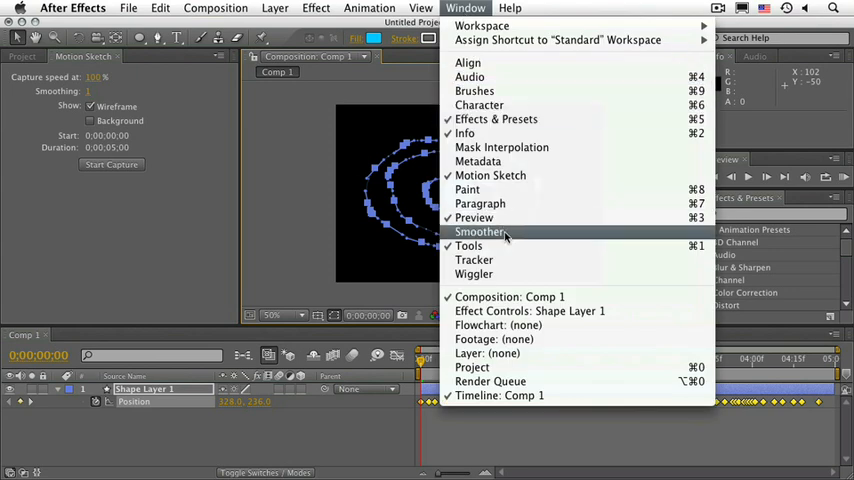
left_click(480, 232)
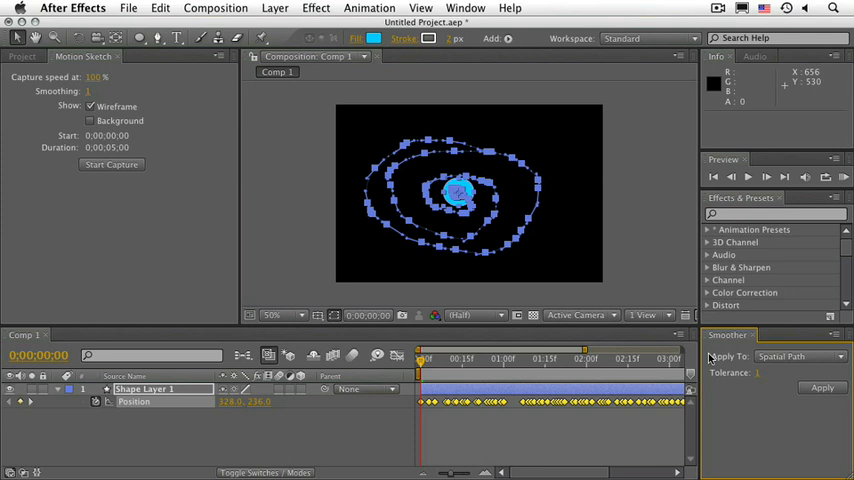
mouse_move(268, 164)
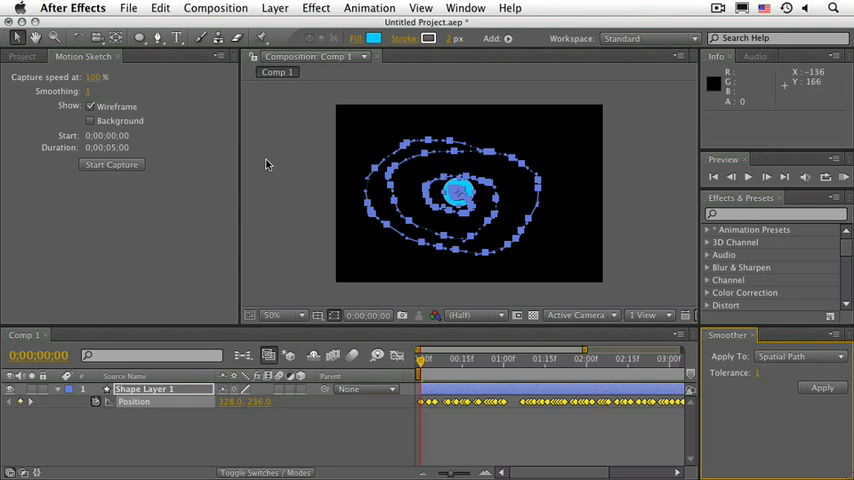
mouse_move(500, 244)
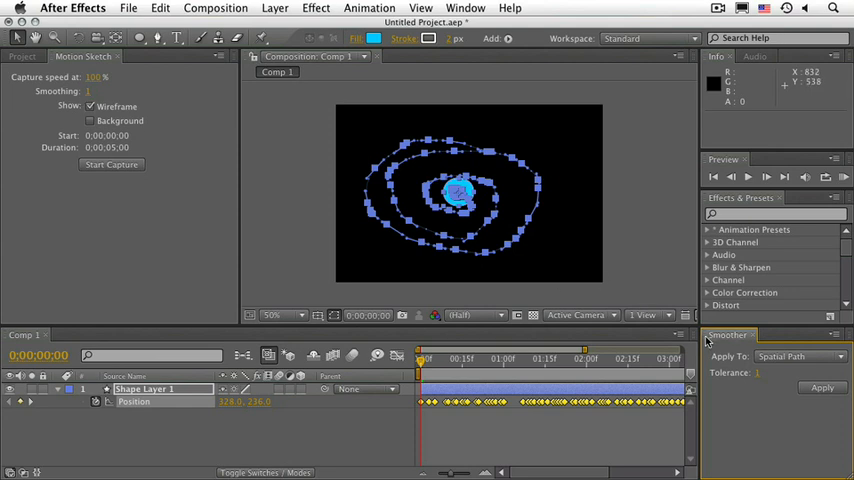
left_click(148, 56)
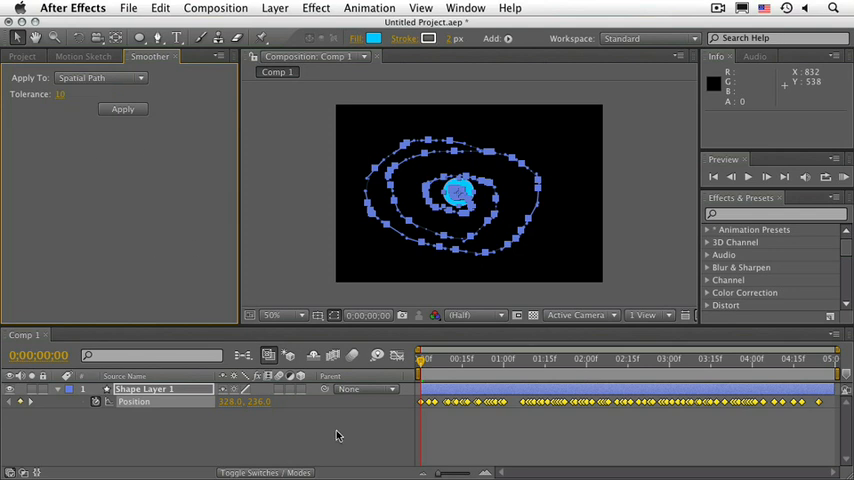
left_click(122, 108)
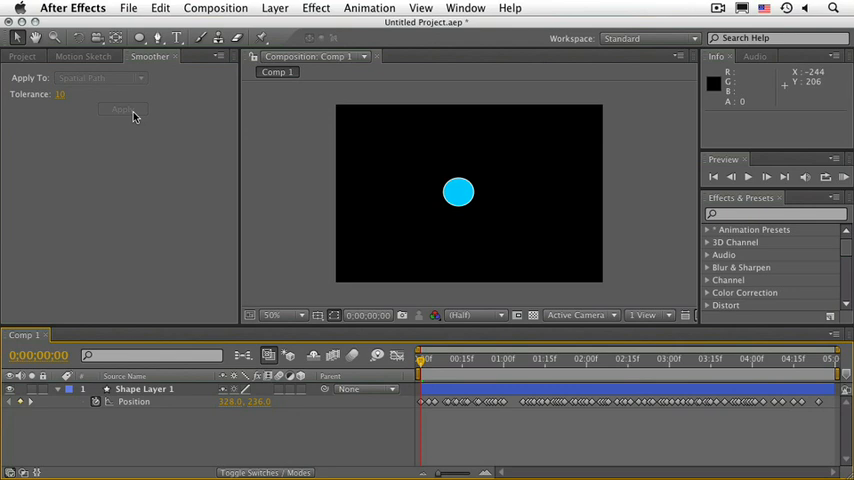
mouse_move(128, 378)
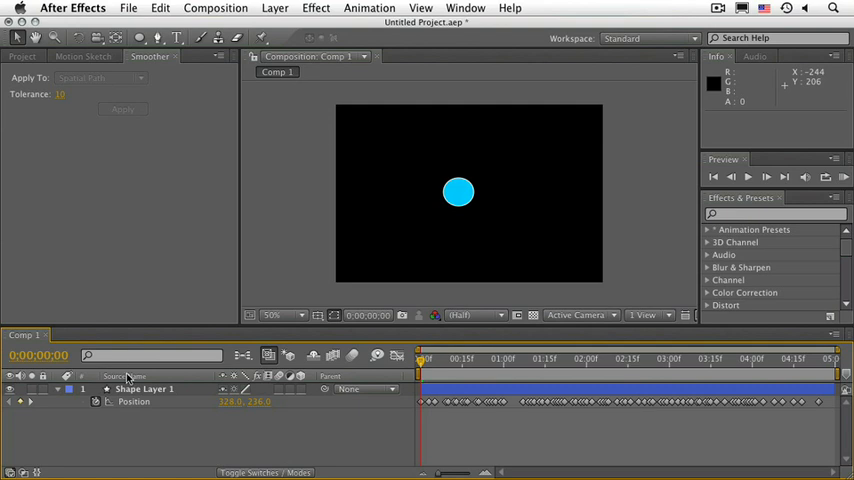